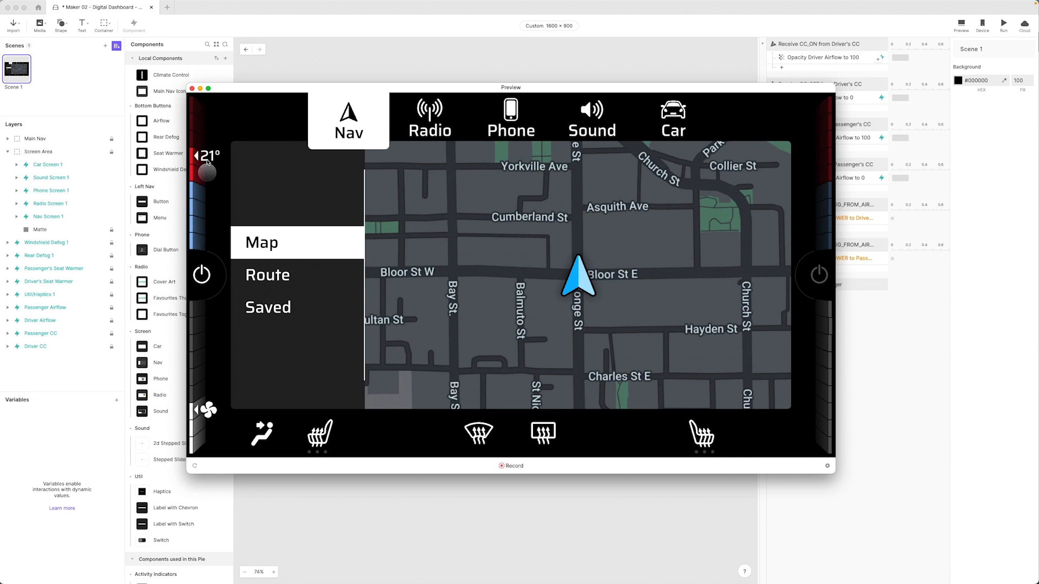
- Swipe the climate bar to show the passenger-side climate controls at 19°
drag(208, 171, 207, 227)
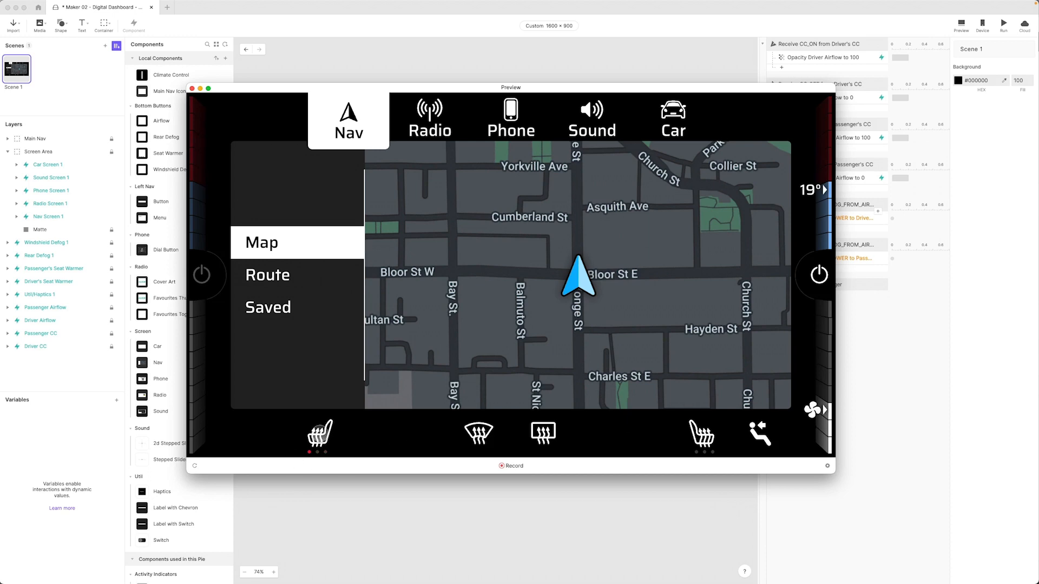
click(542, 433)
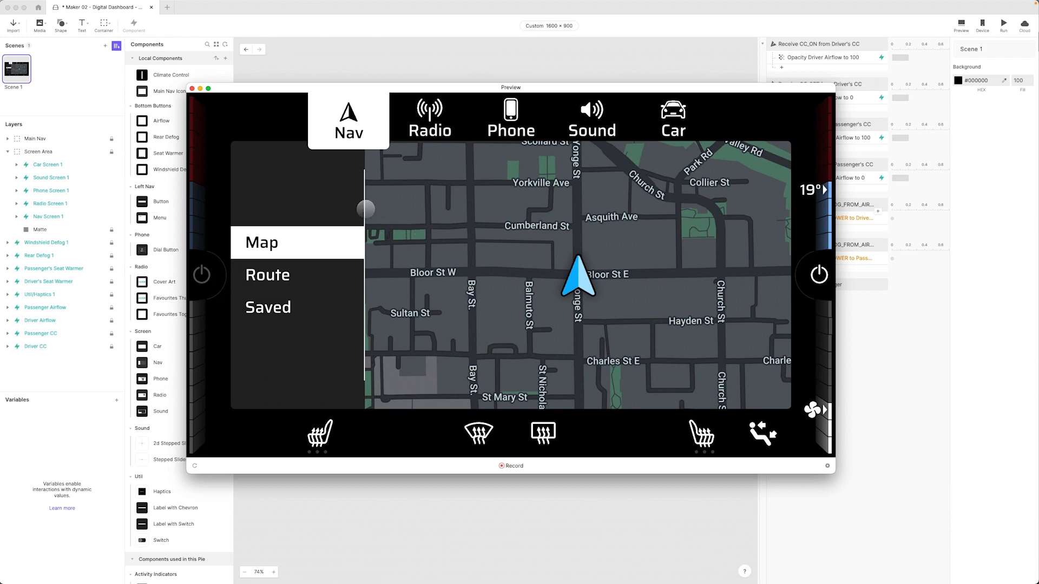
click(267, 274)
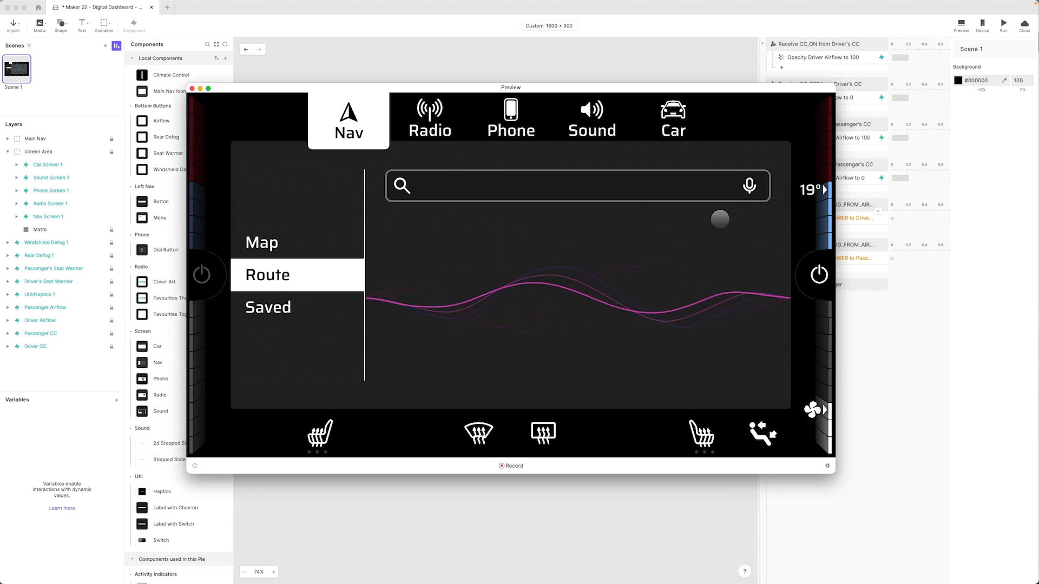
text(home)
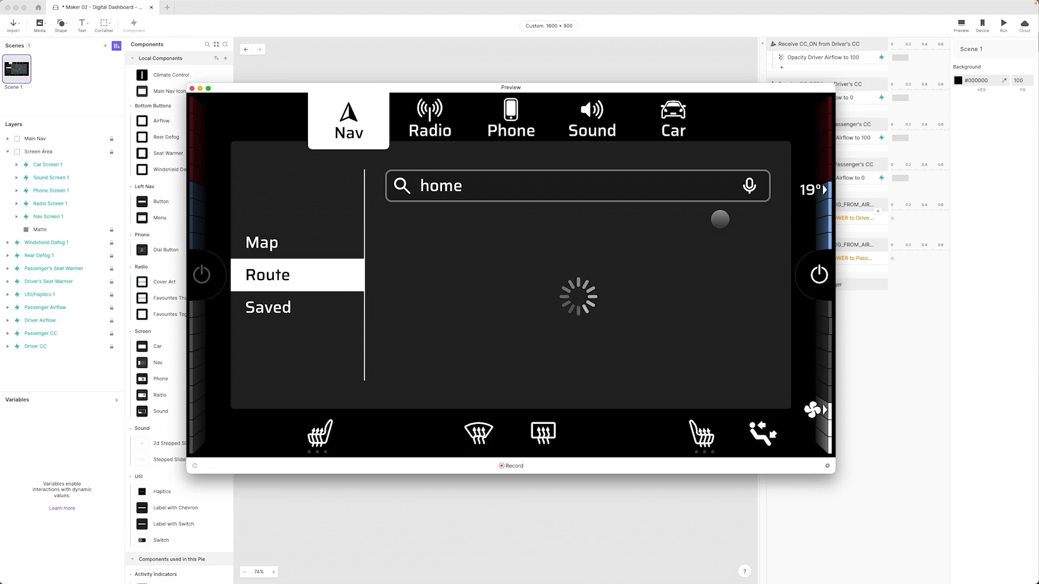
click(267, 274)
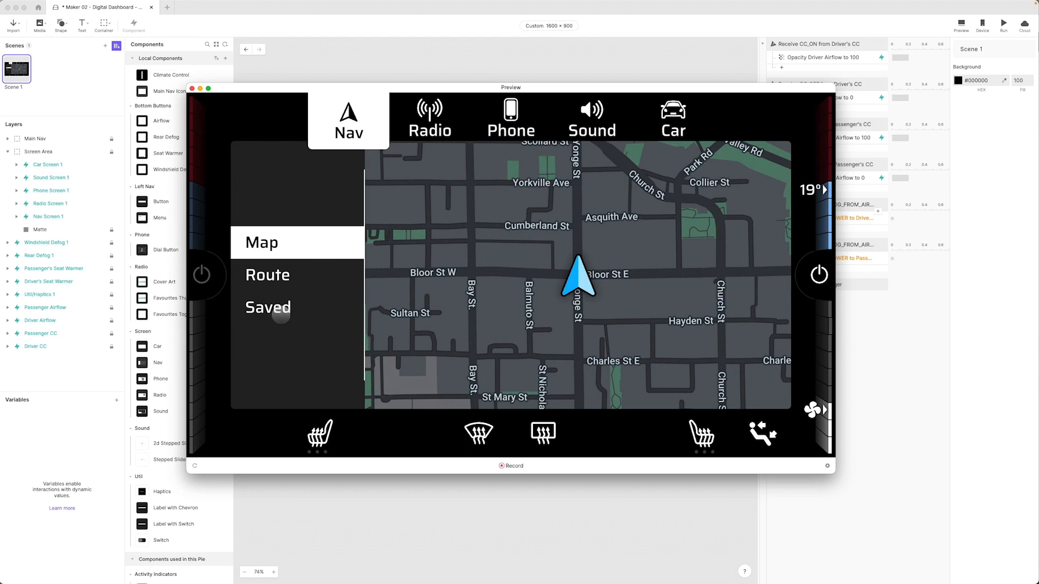
click(268, 307)
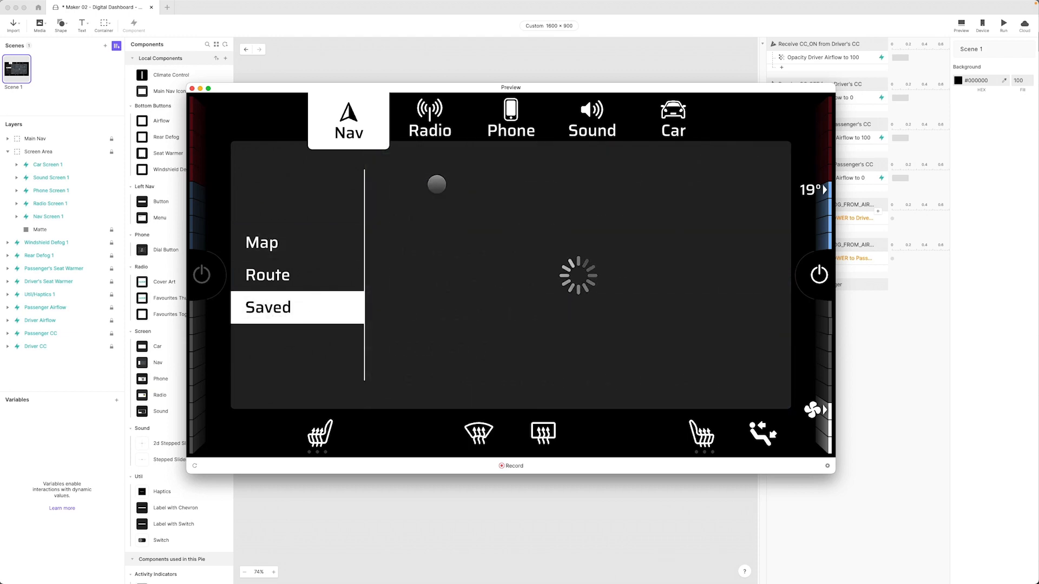
click(268, 307)
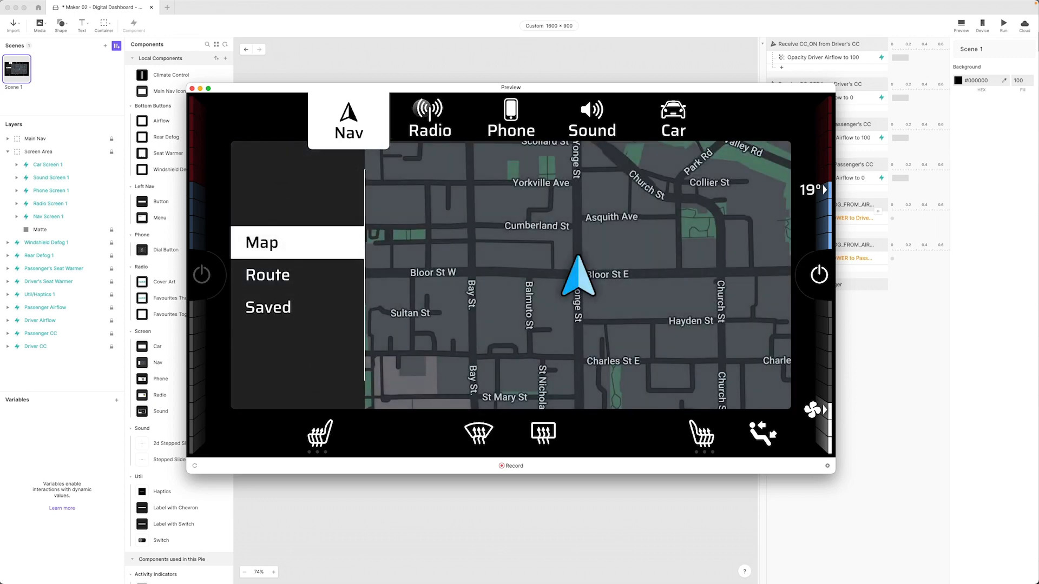
- On the Radio screen, cycle through Vibe 105.5 and Q107 to Virgin Radio 99.9, then open the station list
click(429, 117)
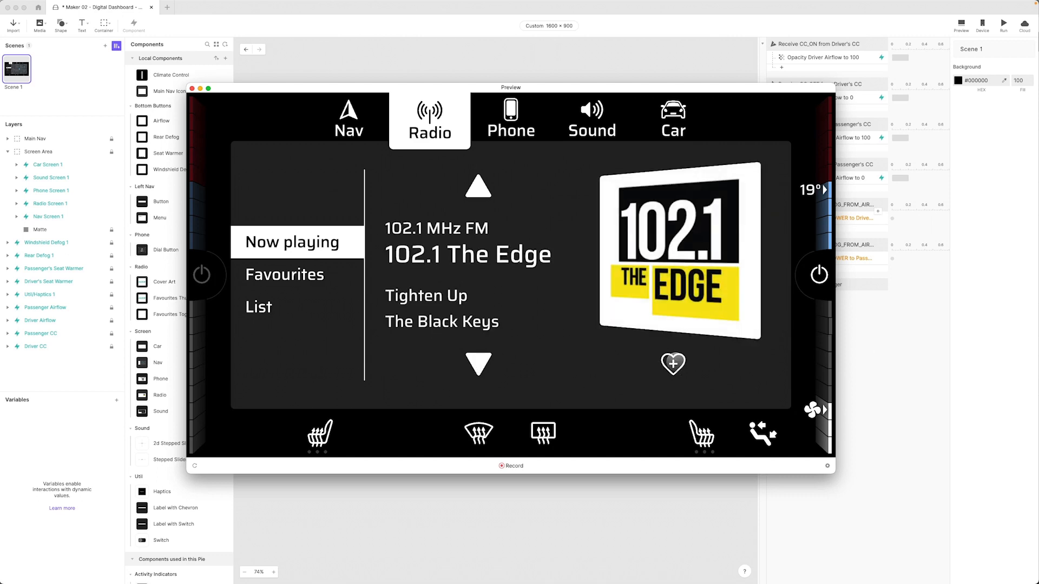
click(478, 365)
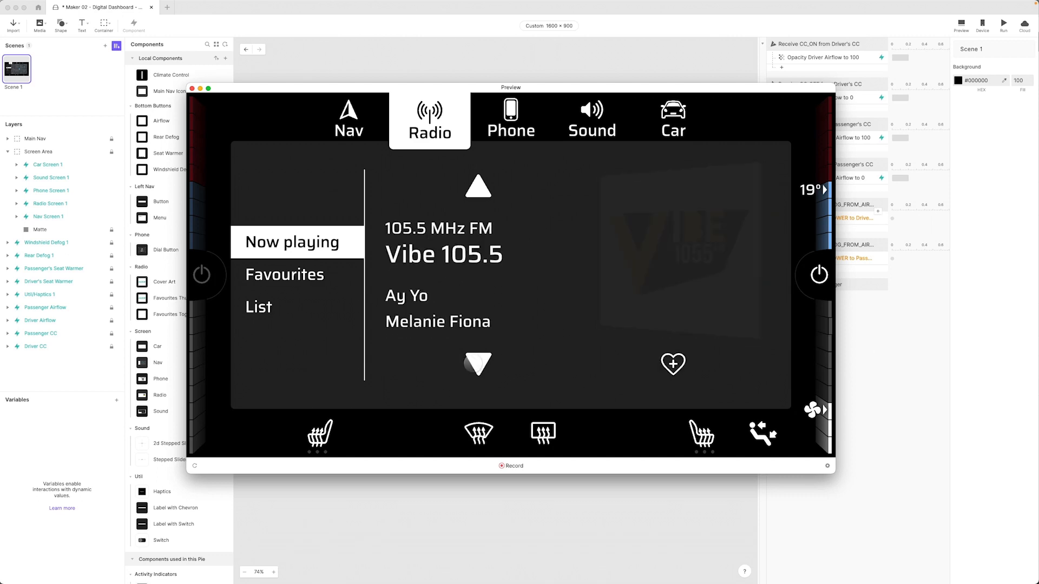
click(477, 364)
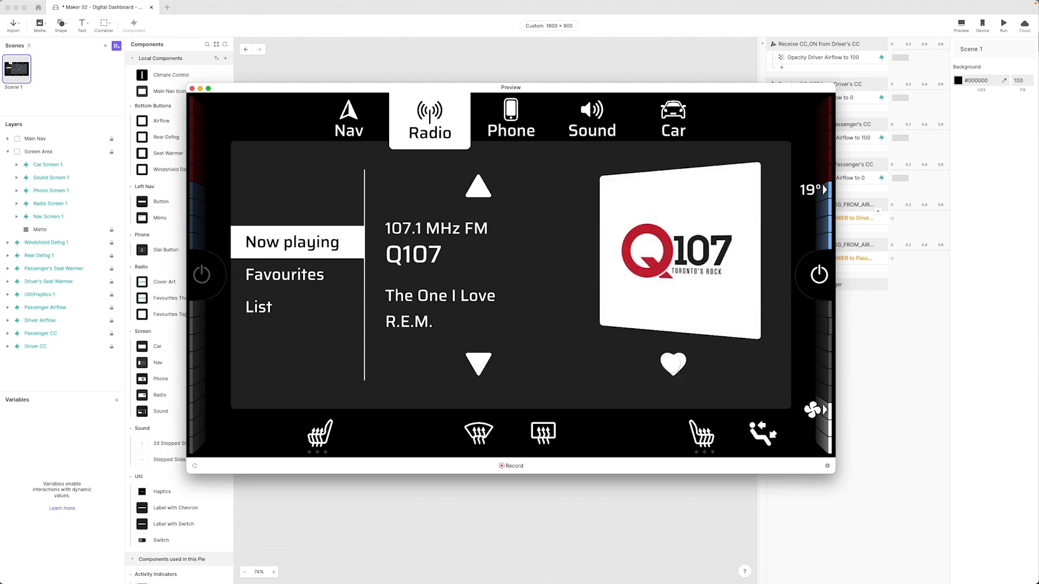
click(283, 274)
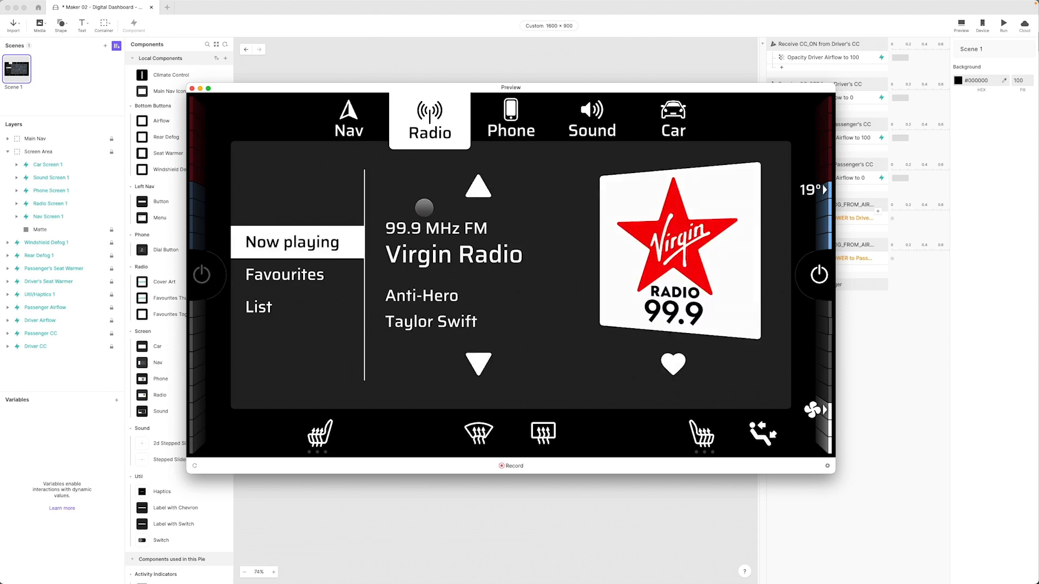
drag(424, 208, 373, 306)
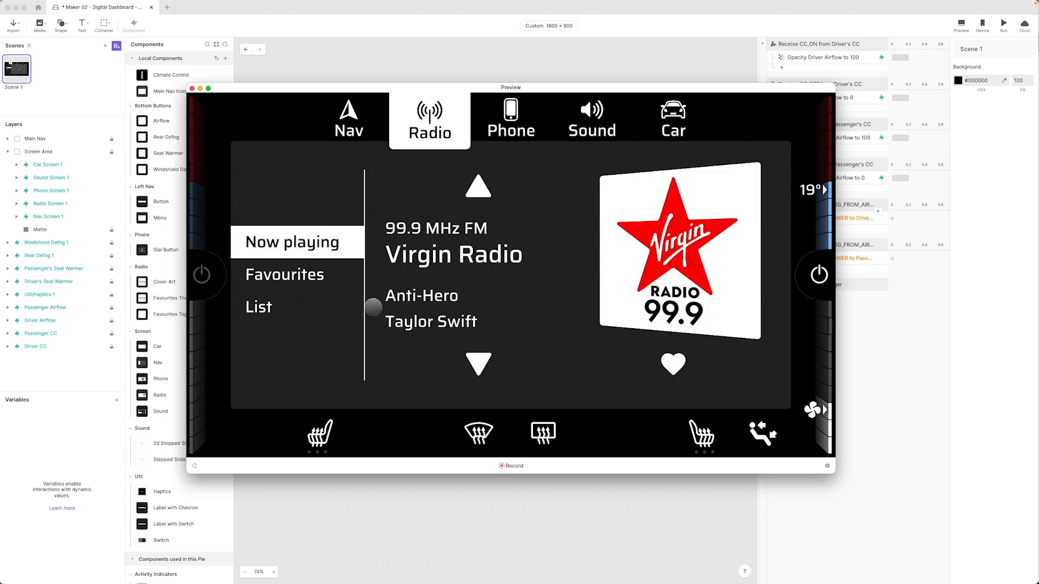
click(259, 307)
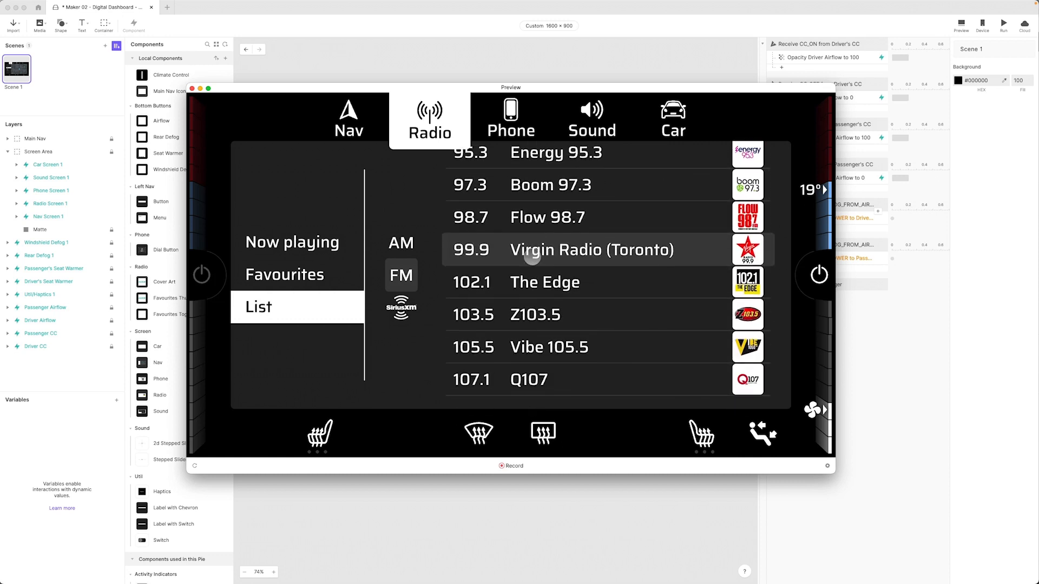
- Pick 102.1 The Edge, then Flow 98.7 from the FM list, reopening the list
scroll(down, 3)
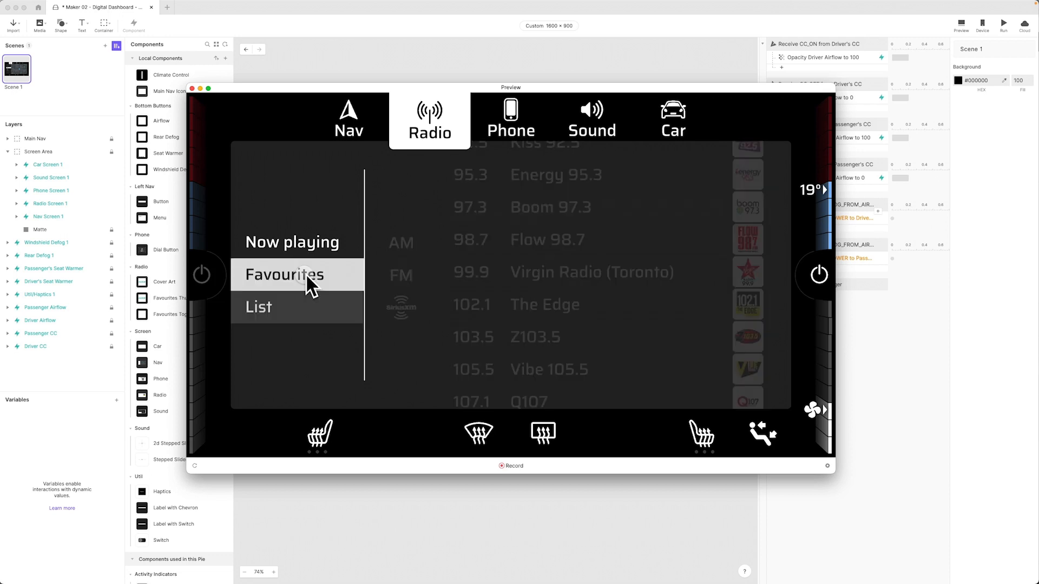
click(292, 242)
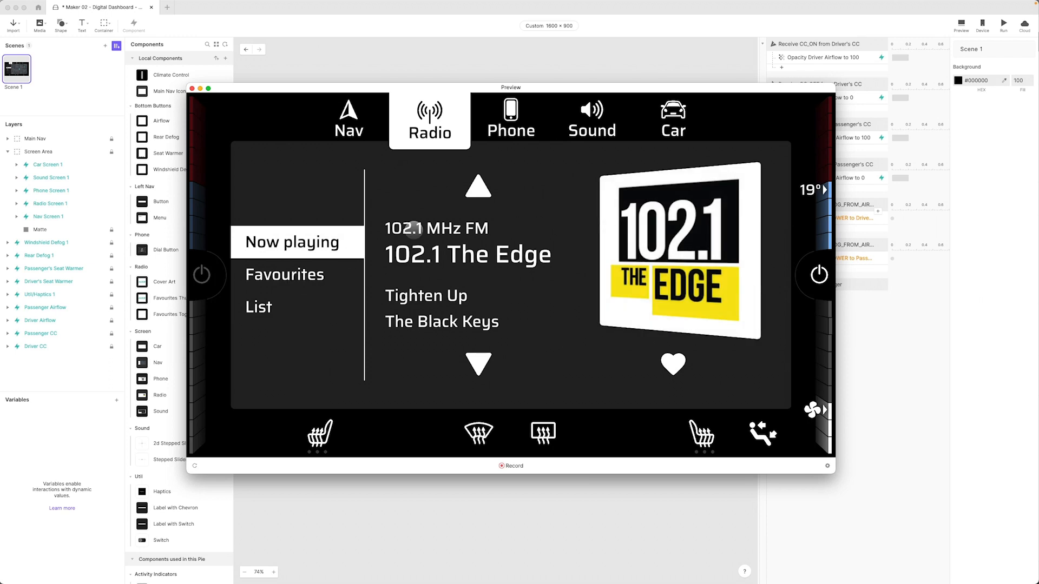
click(258, 307)
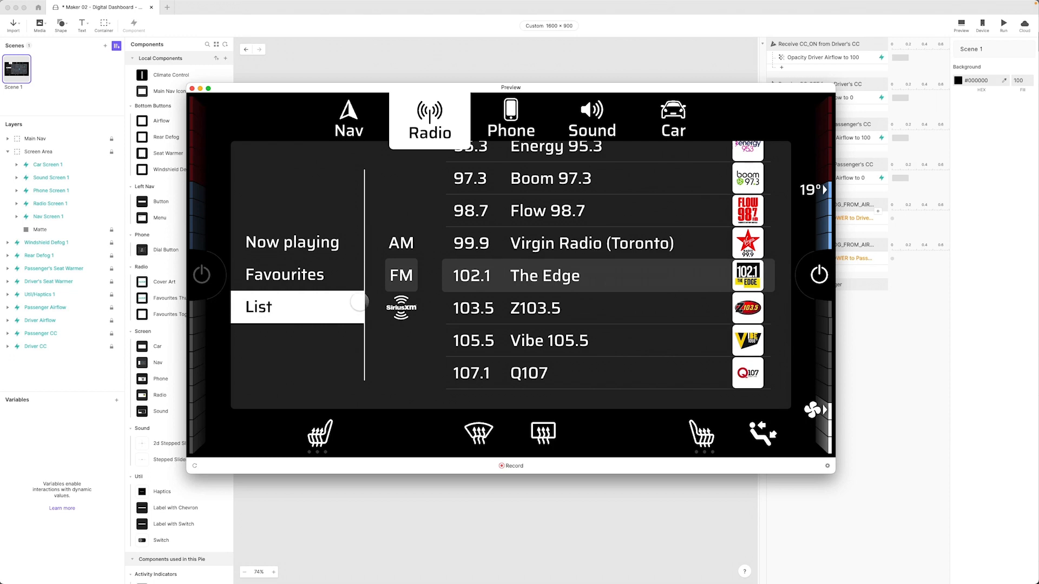
click(293, 242)
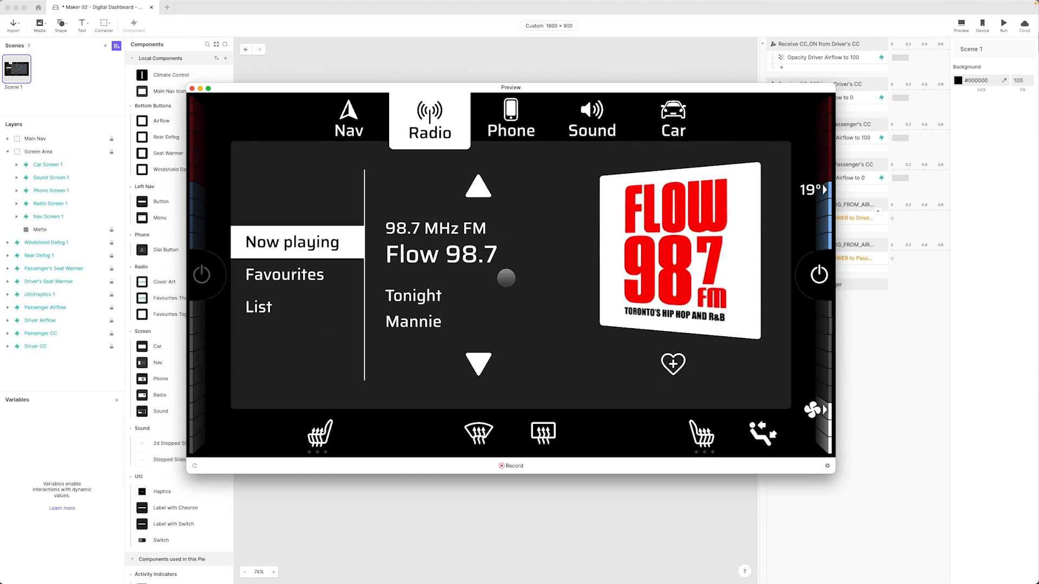
click(258, 306)
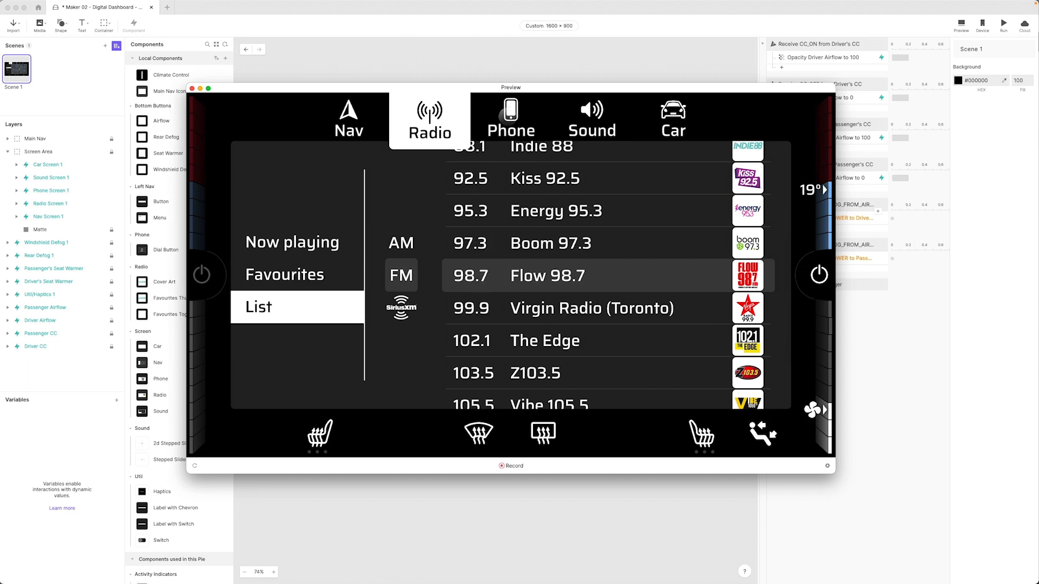
- On the Phone screen, dial digits, clear them, and enter a new code including 9
click(510, 119)
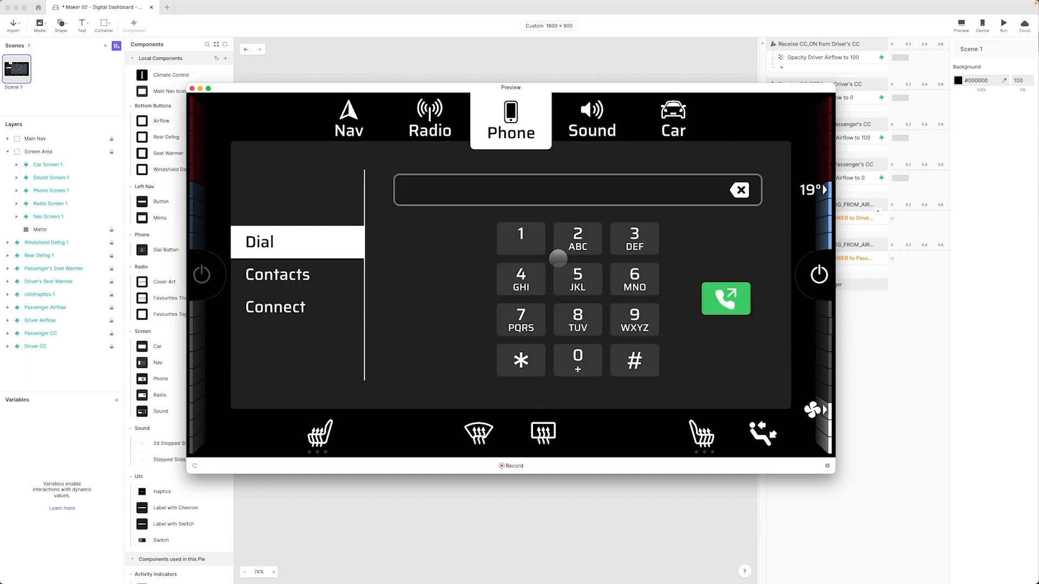
click(634, 239)
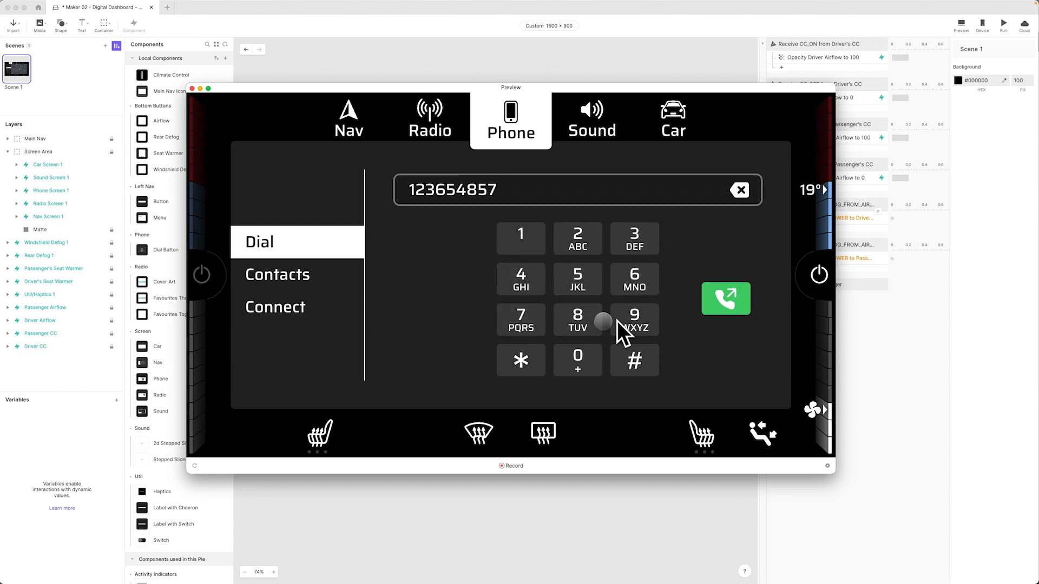
click(738, 190)
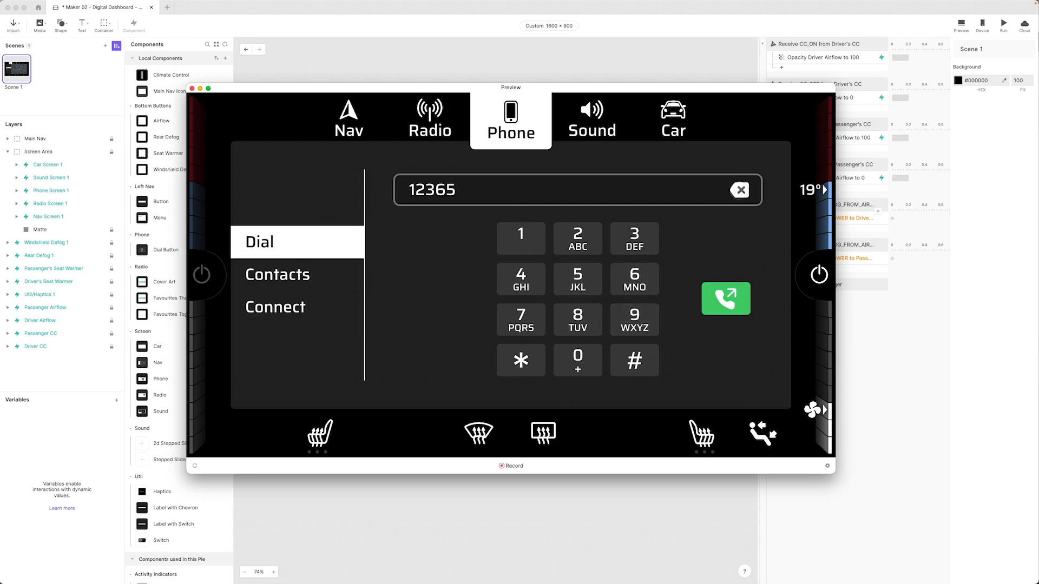
click(738, 189)
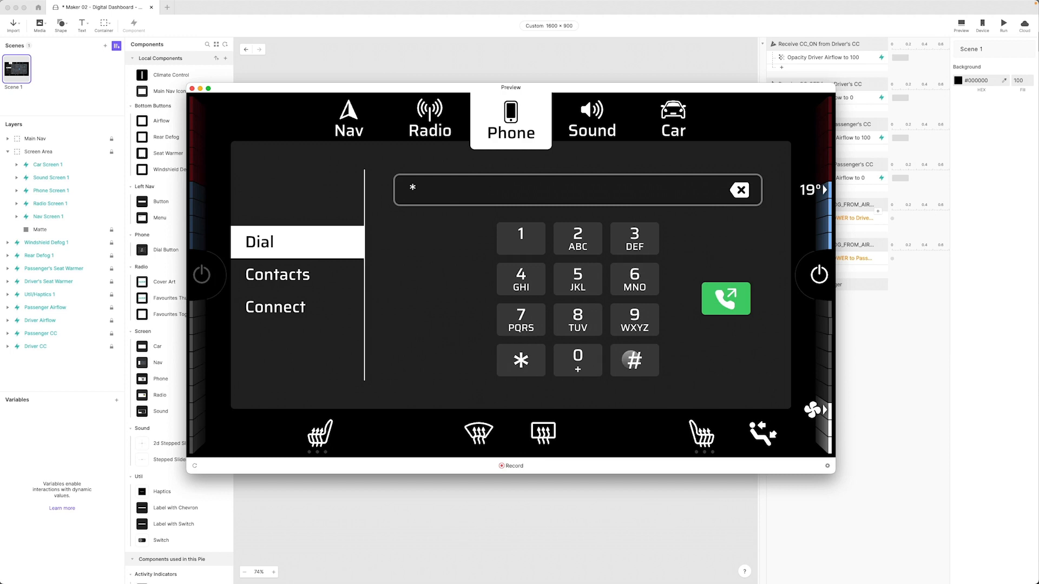
click(633, 320)
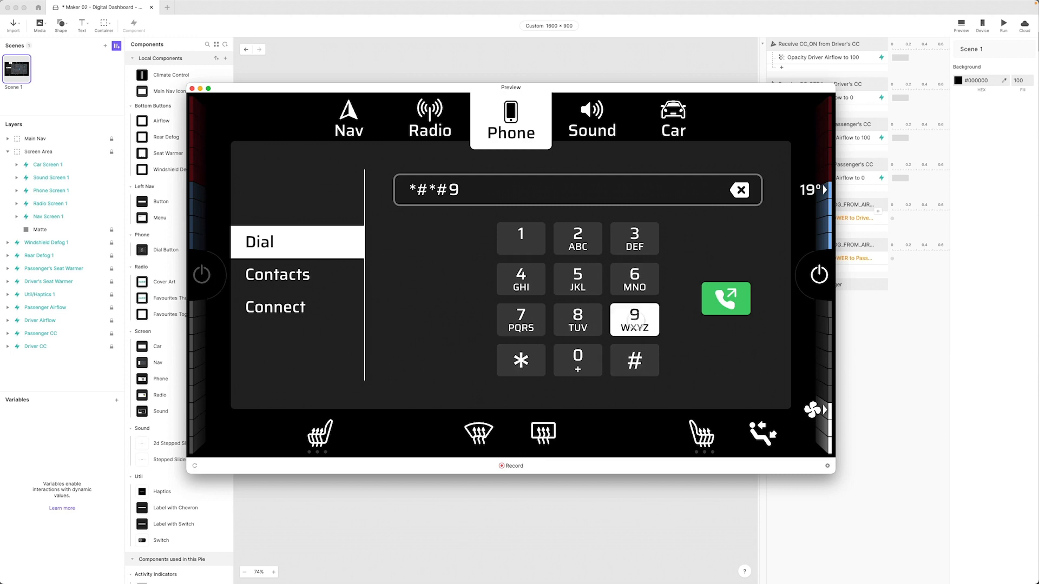
click(577, 279)
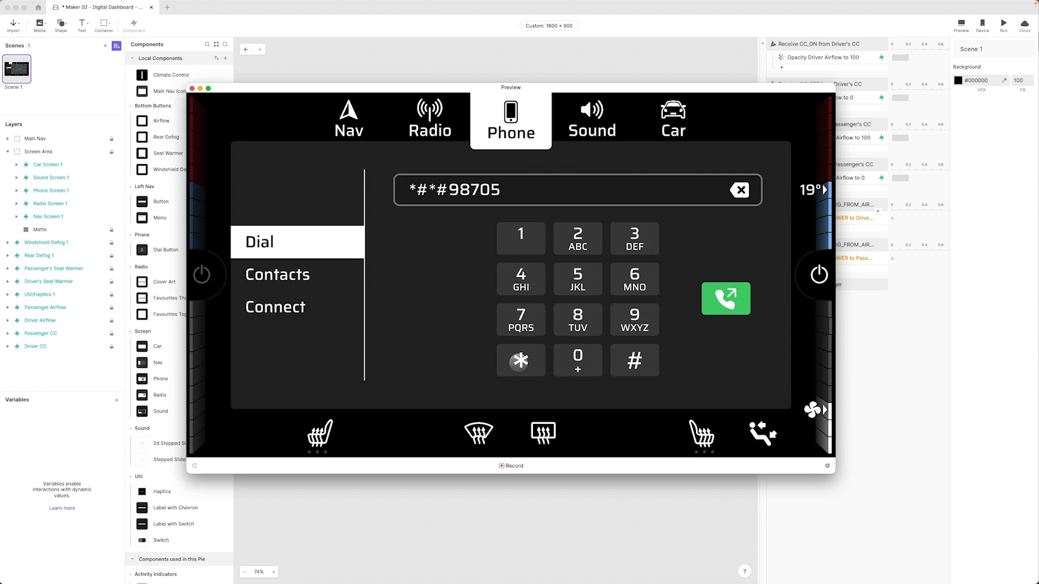
click(277, 274)
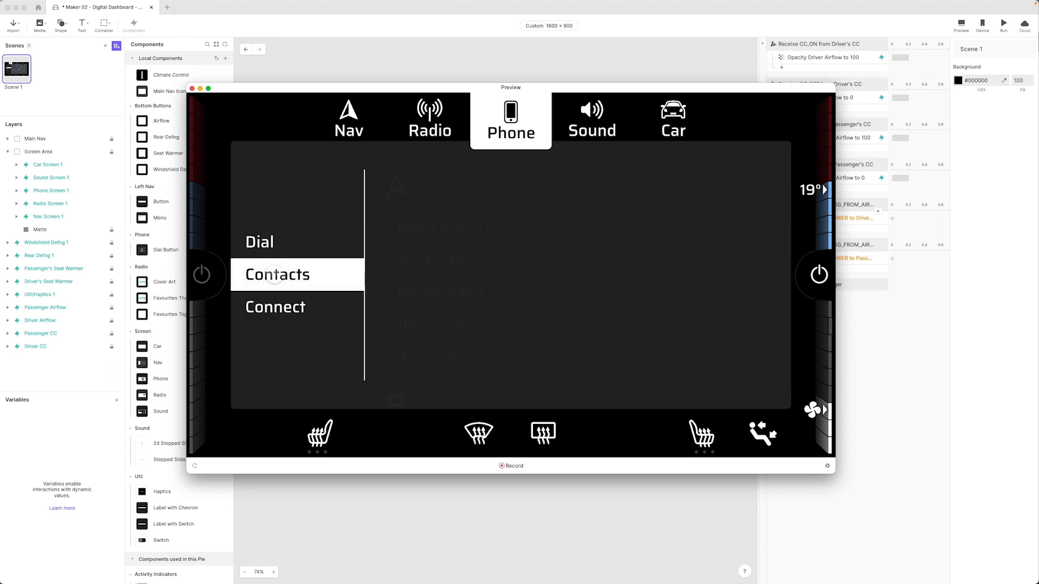
click(276, 274)
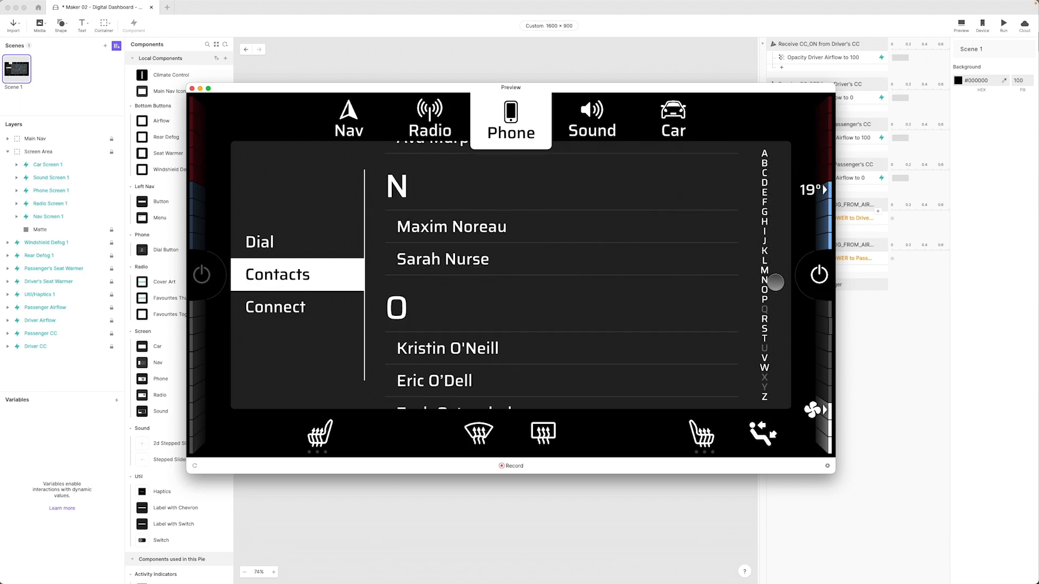
drag(773, 283, 761, 207)
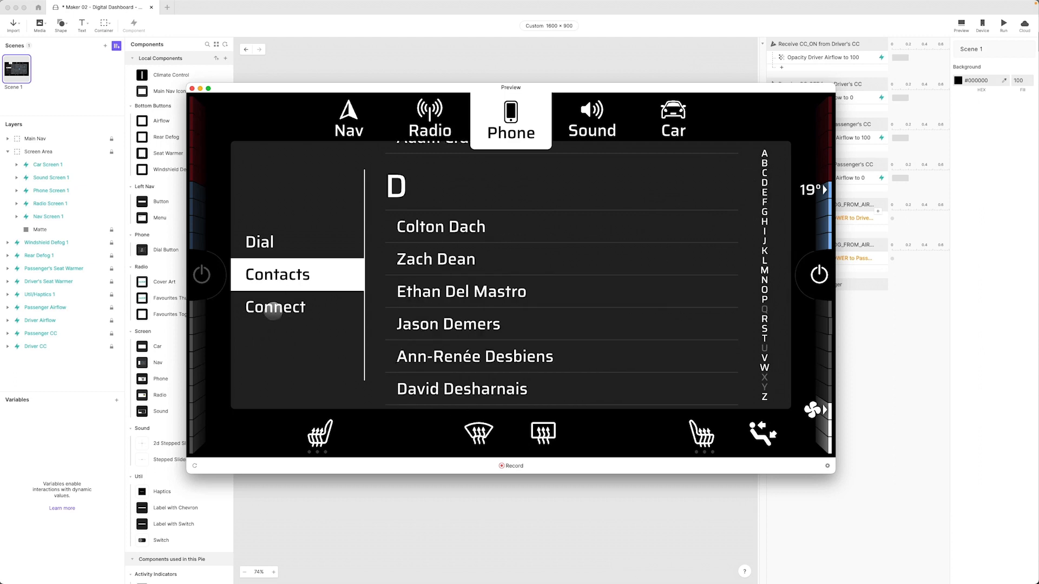
click(275, 306)
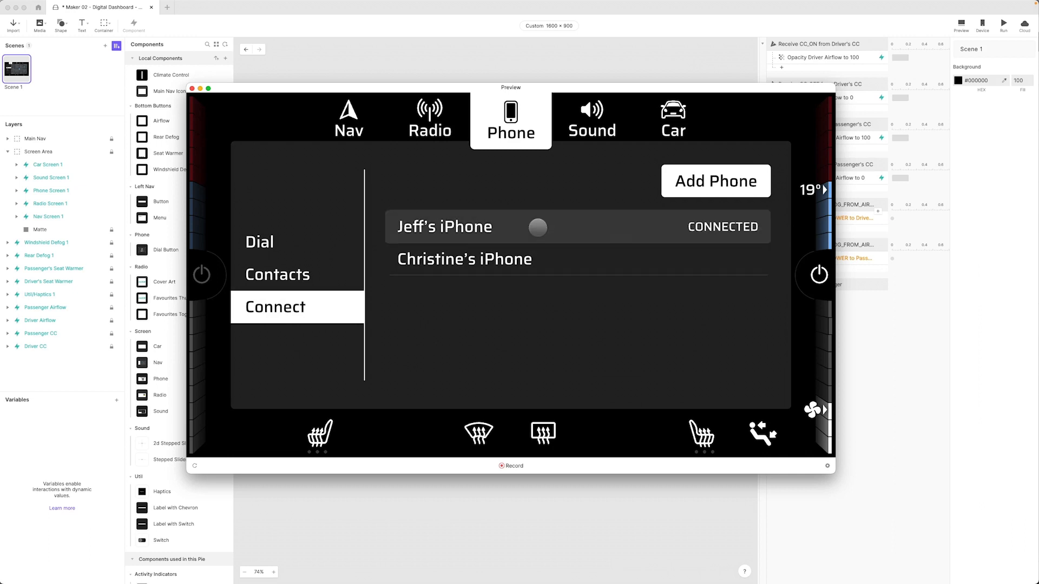
click(463, 259)
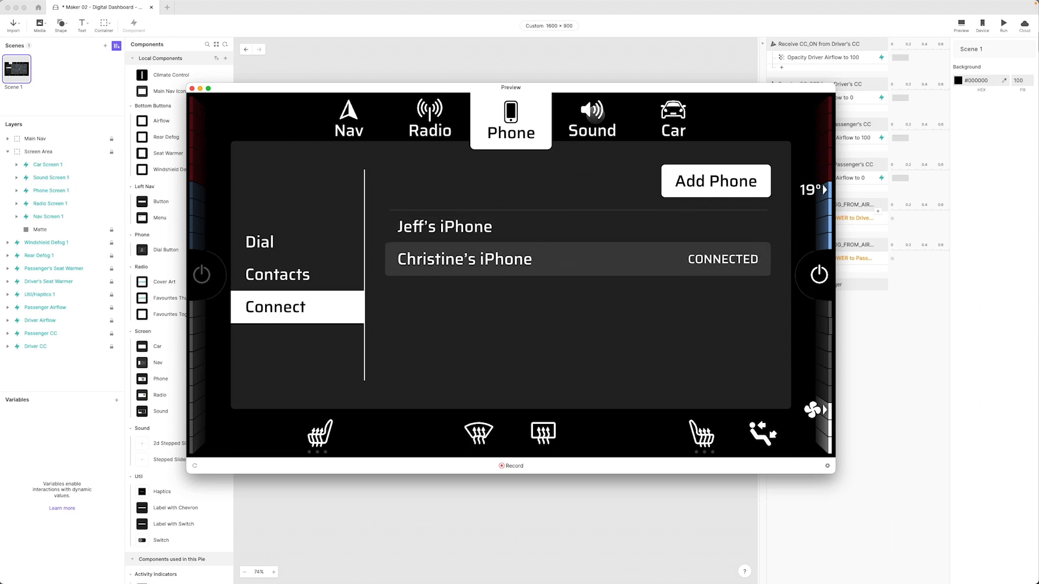
- On the Sound screen, push bass to maximum and treble toward minimum, returning both to zero
click(590, 118)
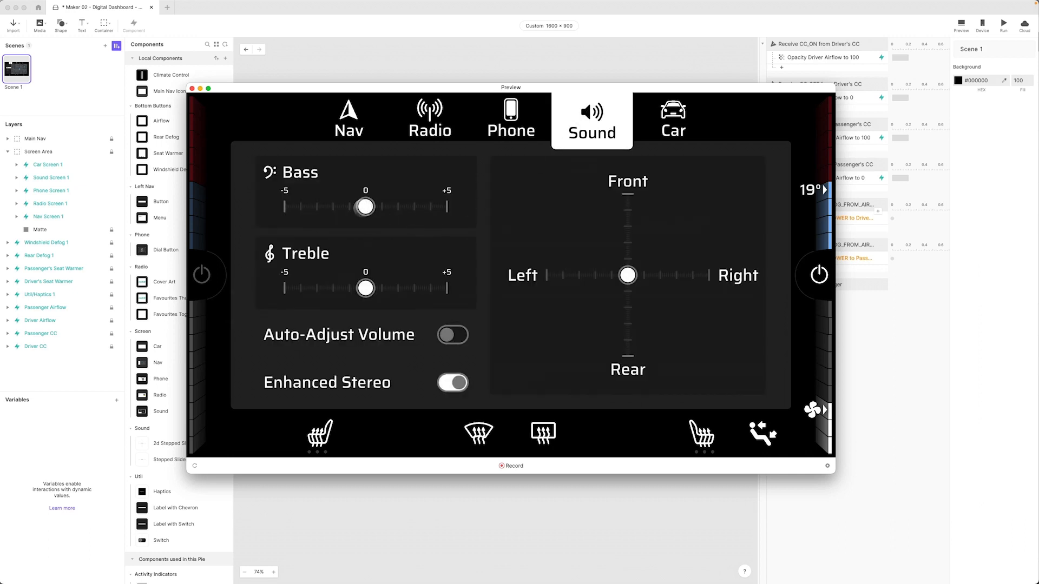
drag(365, 206, 429, 206)
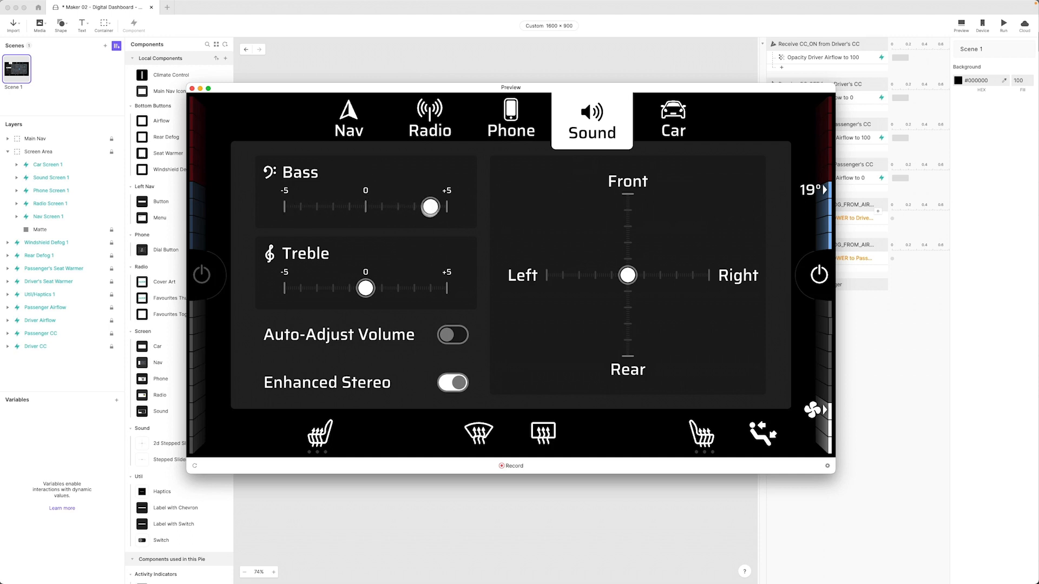
drag(429, 207, 364, 207)
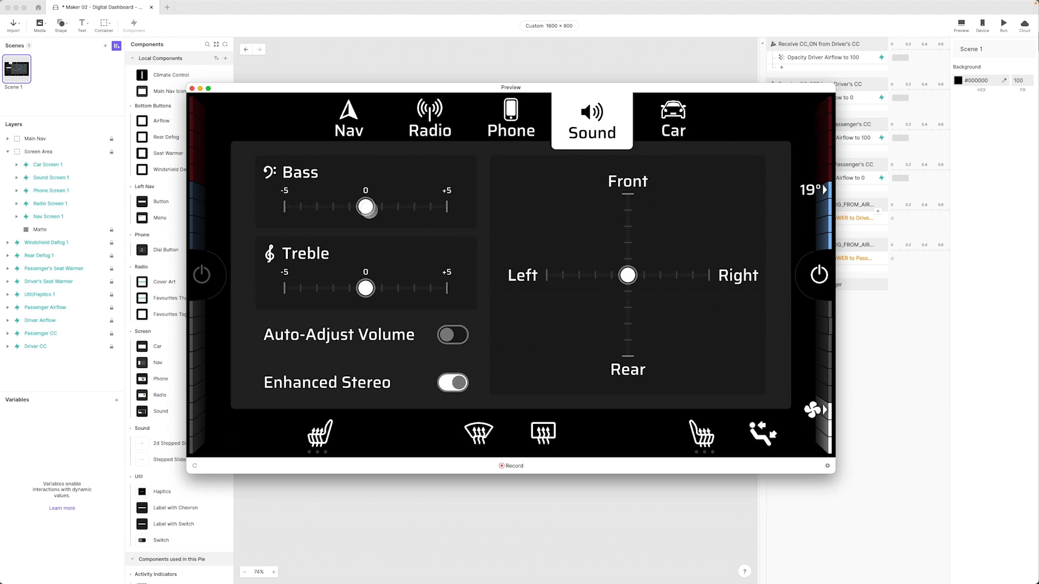
drag(366, 288, 318, 287)
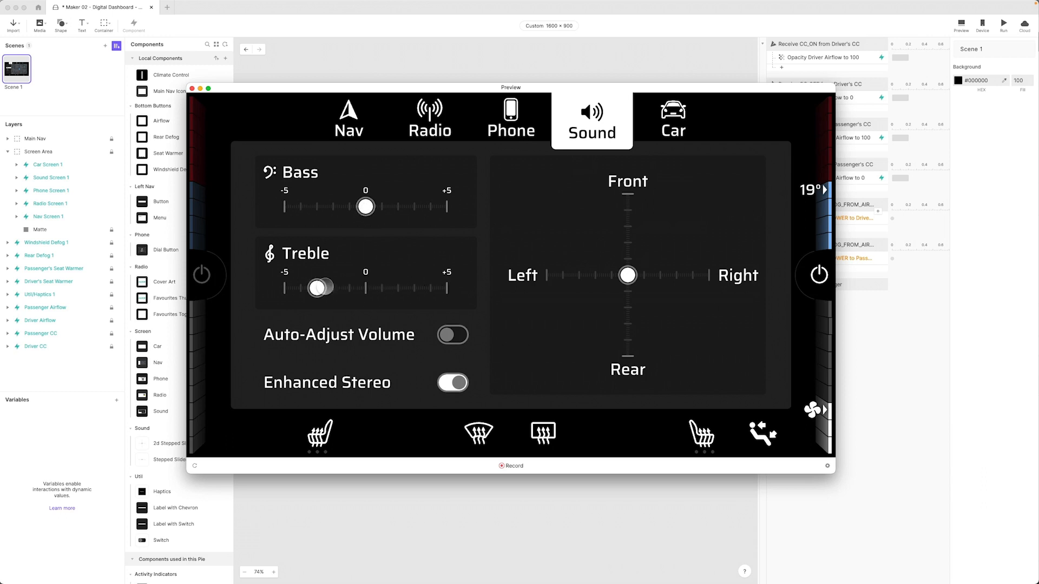
drag(317, 288, 366, 287)
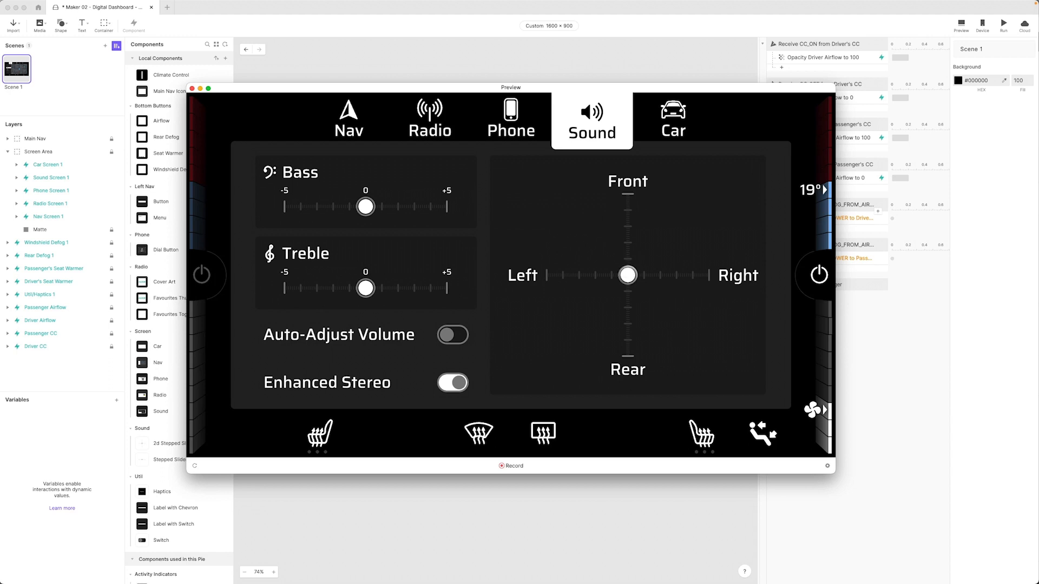
- Move the balance front, left, right and front-left, then recentre it
drag(628, 275, 627, 195)
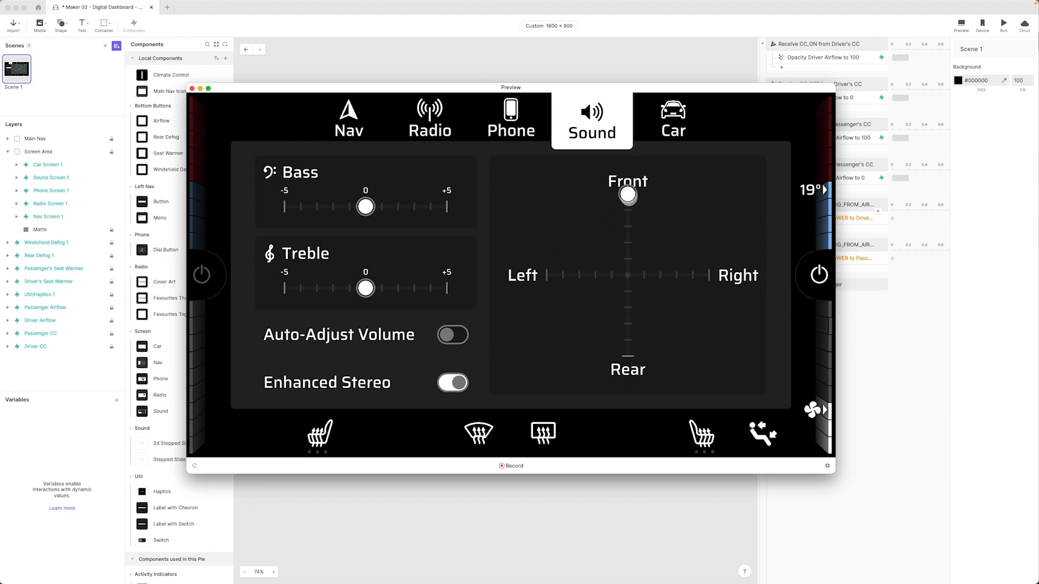
drag(627, 194, 593, 259)
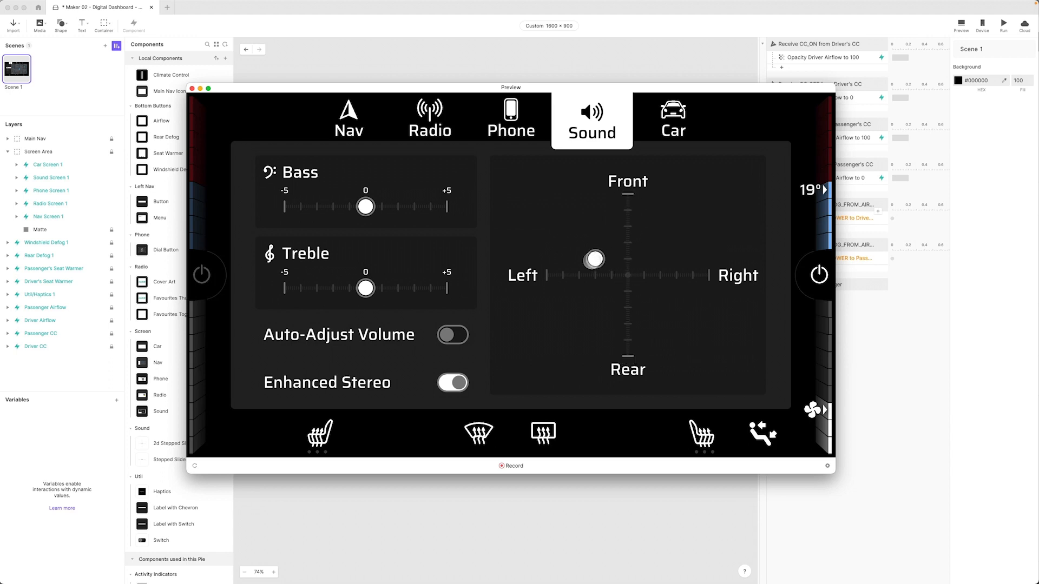
drag(594, 259, 708, 275)
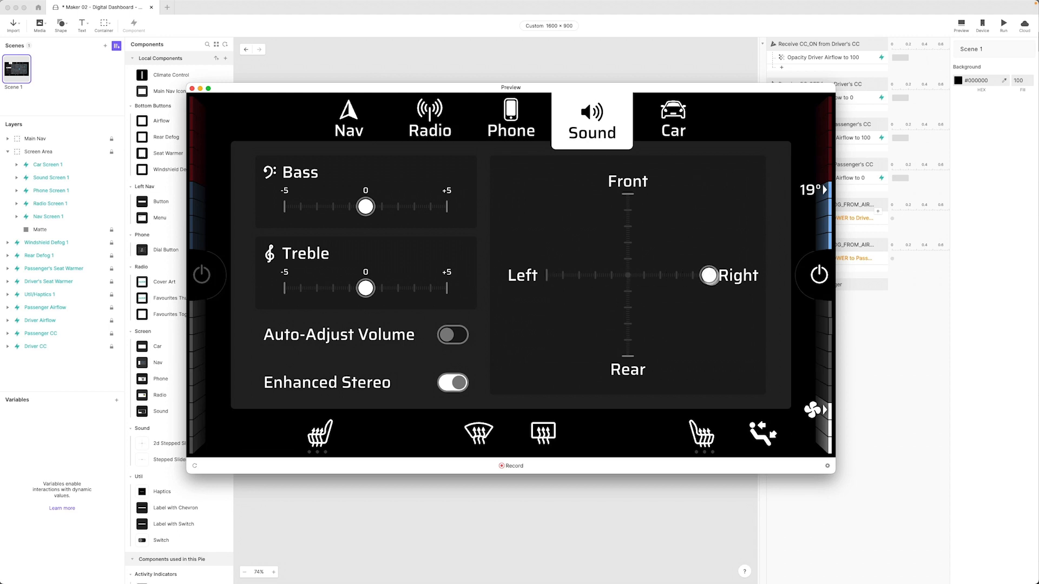
drag(709, 274, 565, 194)
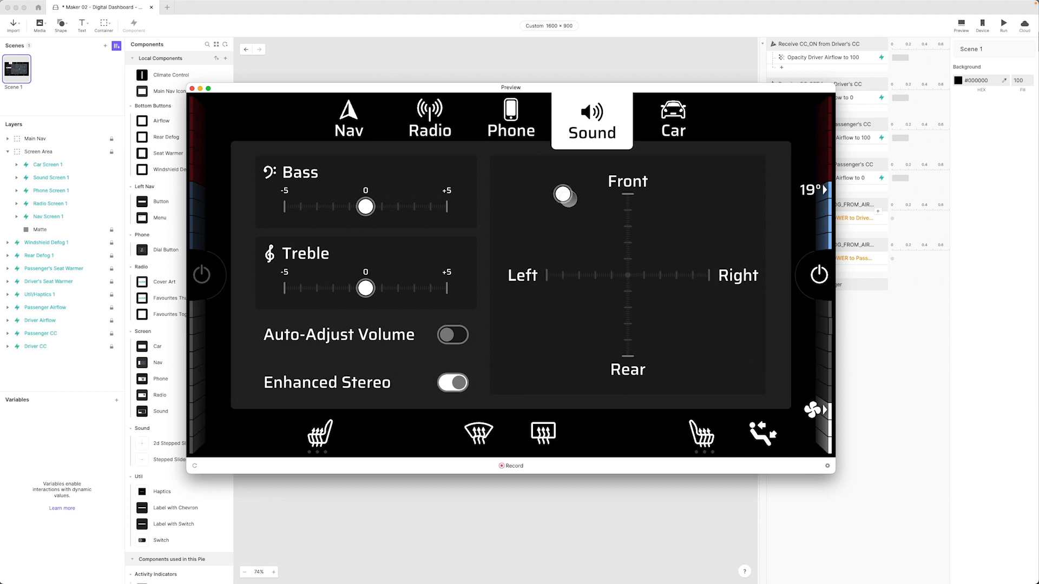
drag(565, 195, 567, 228)
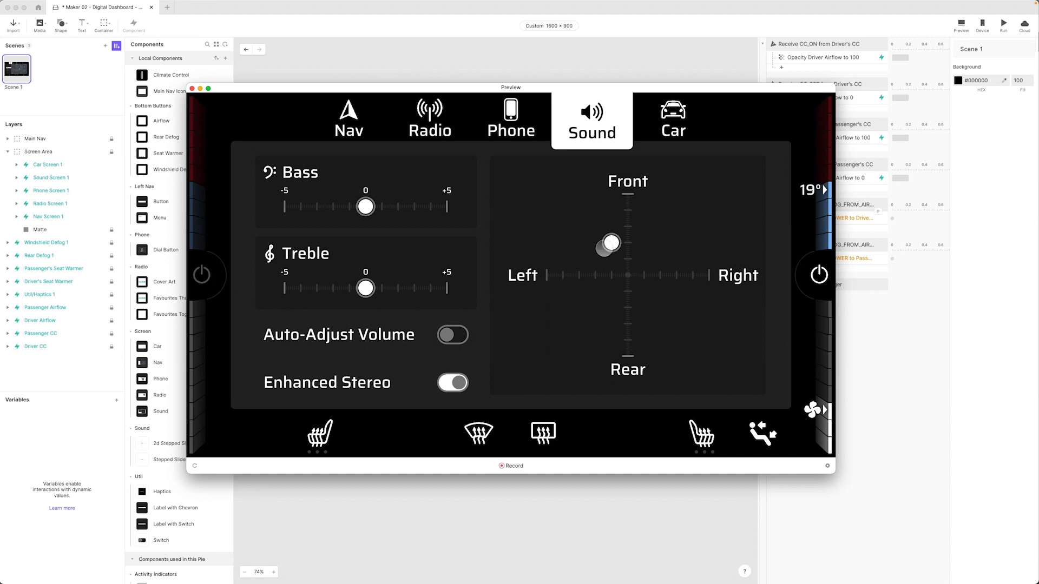
drag(610, 242, 594, 226)
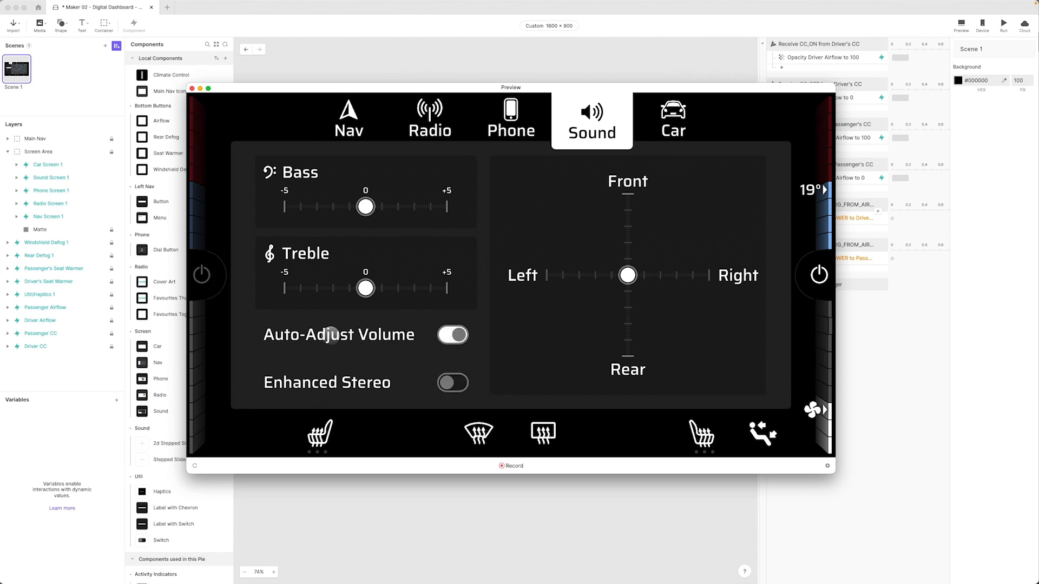
- Toggle the Auto-Adjust Volume switch off, back on, and off again
click(452, 334)
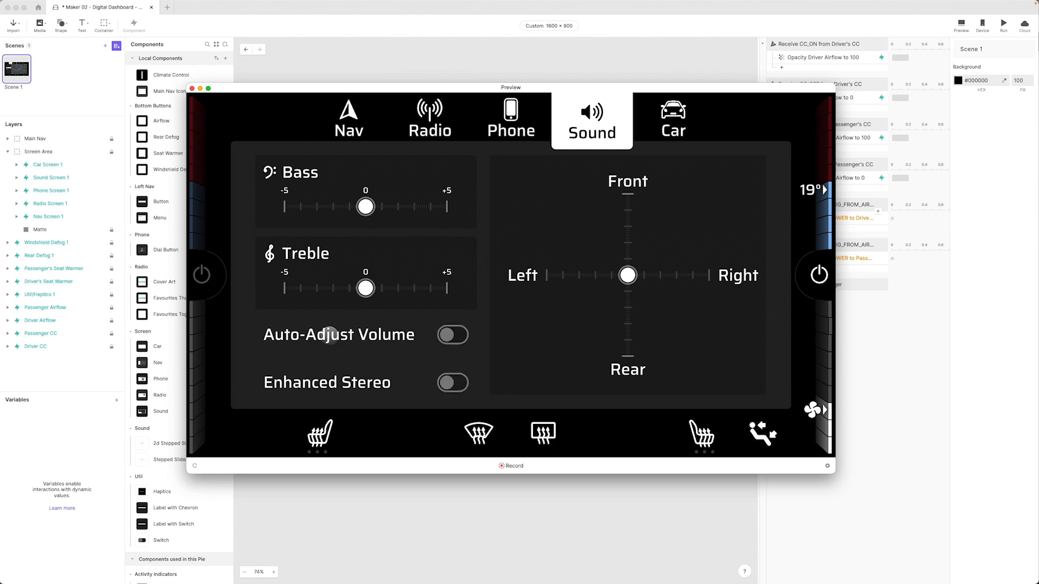
click(452, 335)
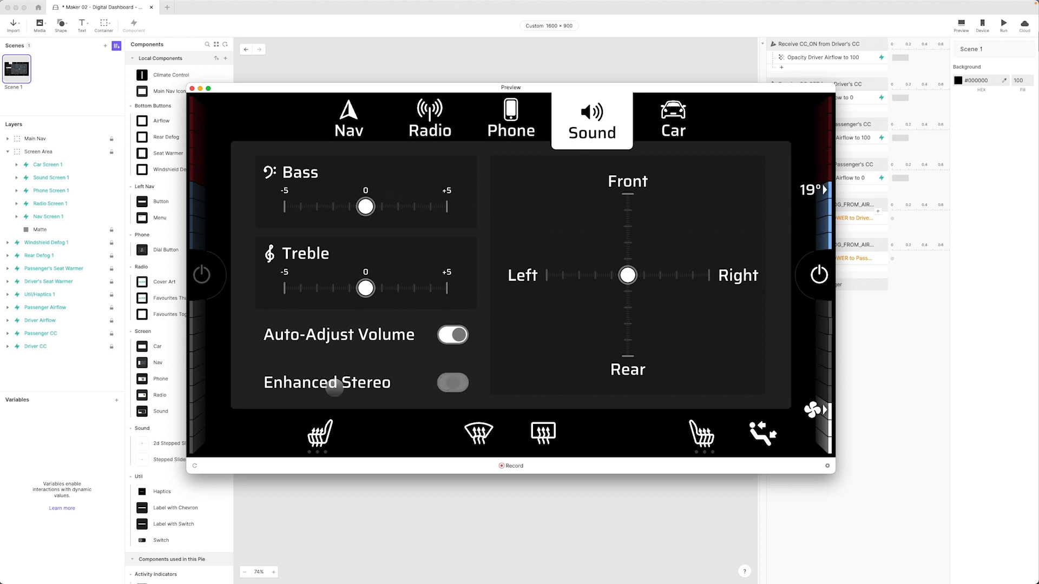
click(452, 334)
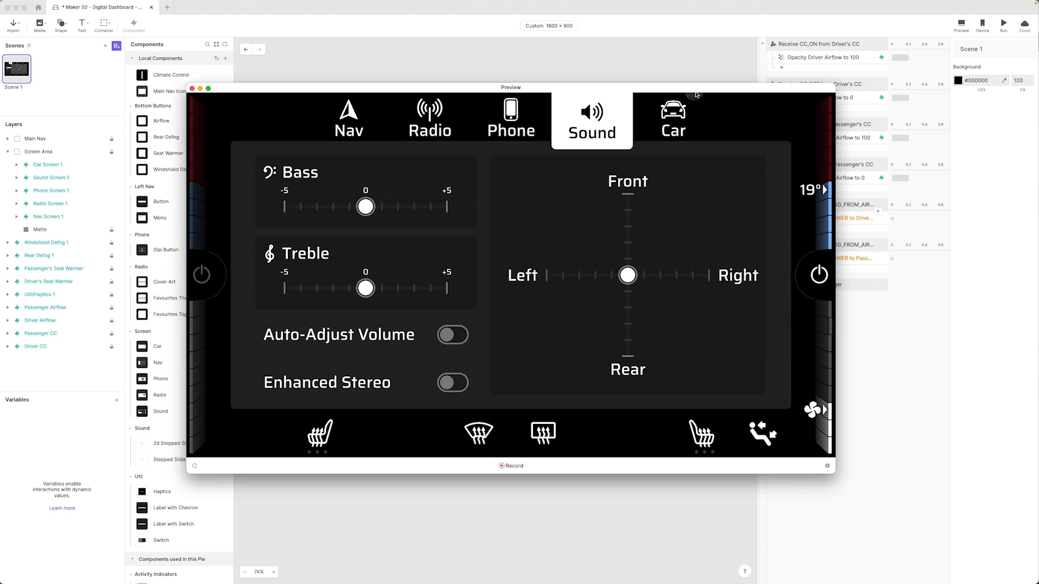
click(672, 119)
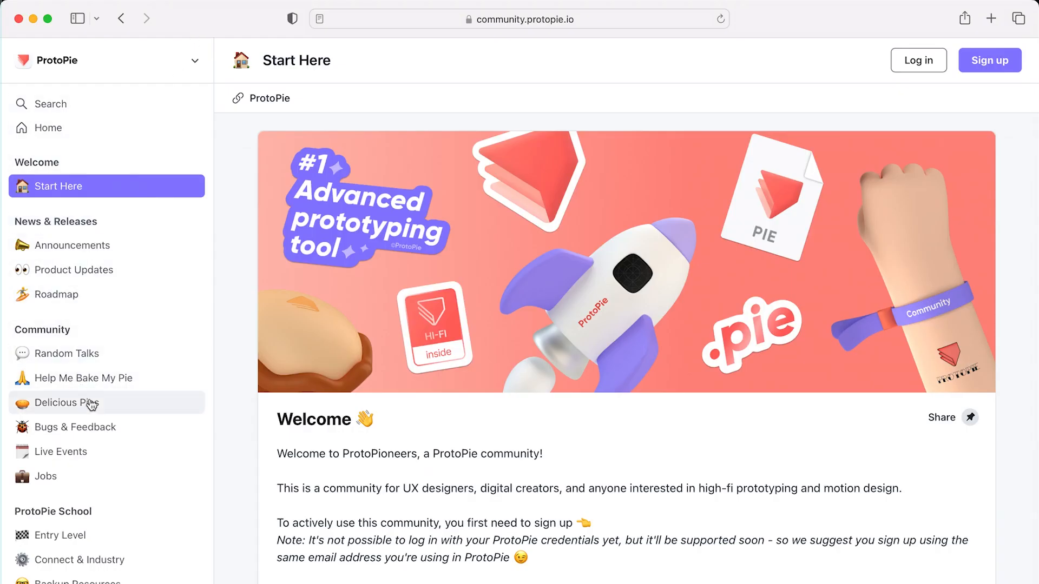
- Open Delicious Pies in the community sidebar and scroll through posts like Rotary Control
click(66, 402)
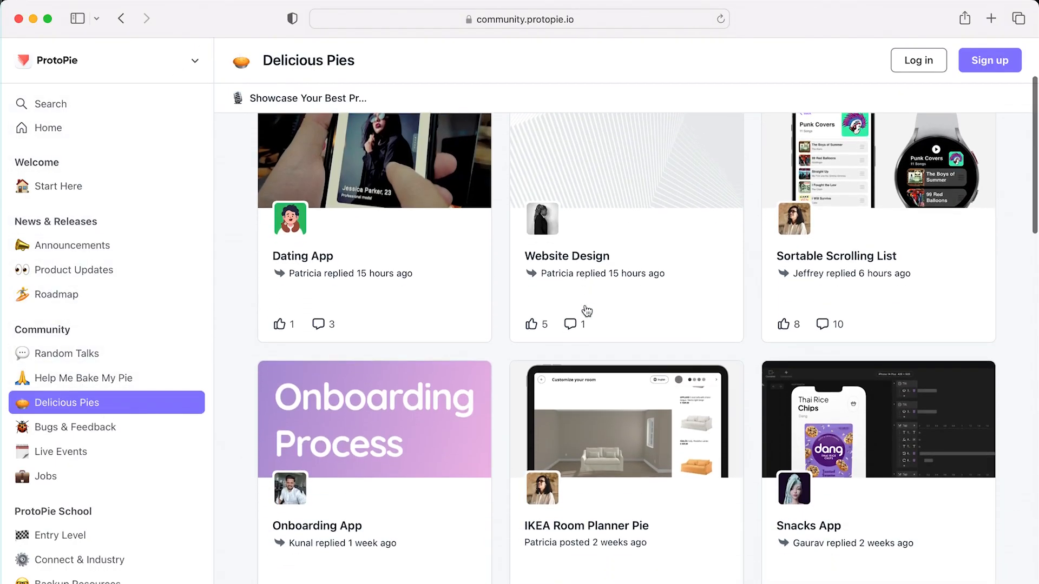
scroll(down, 3)
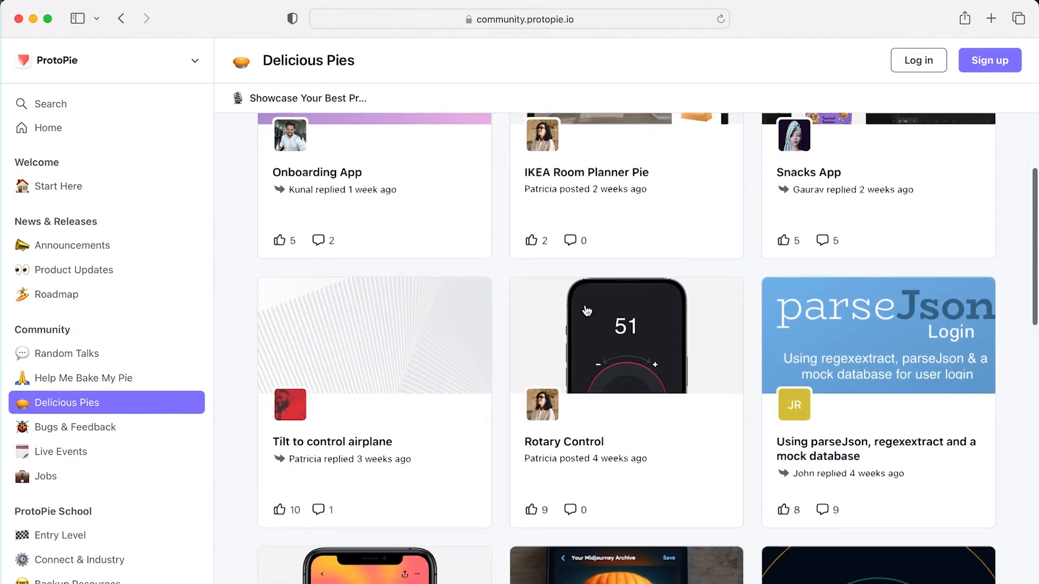